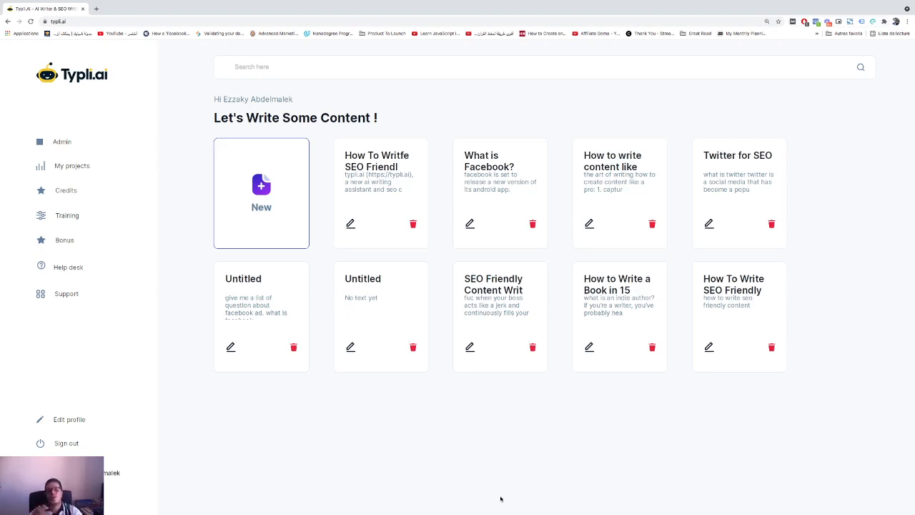
{"action": "mouse_move", "coordinate": [231, 200]}
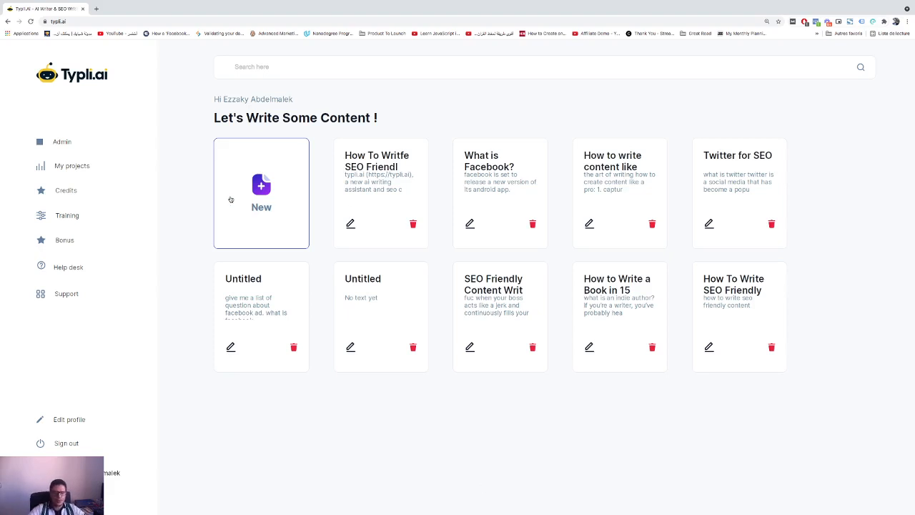
Create a new blank project from the dashboard's New card
{"action": "left_click", "coordinate": [261, 193]}
{"action": "type", "text": "Globa"}
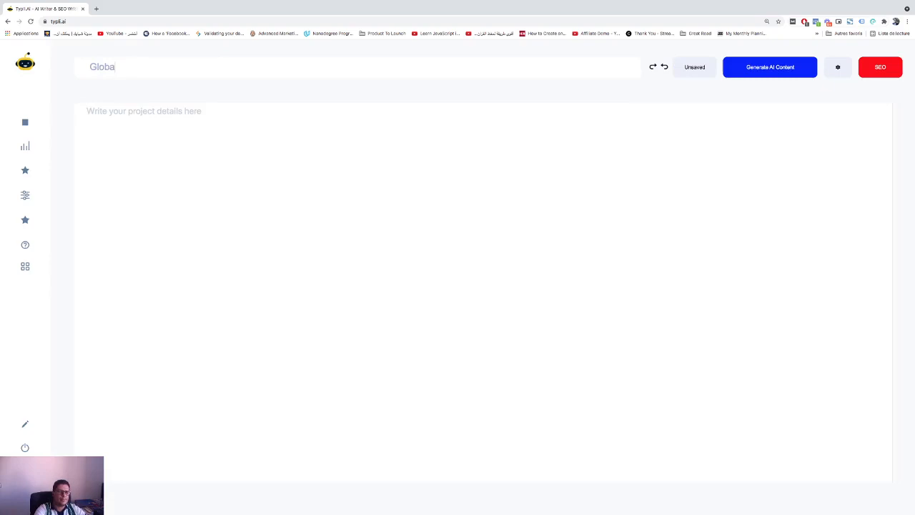
Title the project 'Global warming' and type a facts-list prompt starting '1.'
{"action": "type", "text": "l warming"}
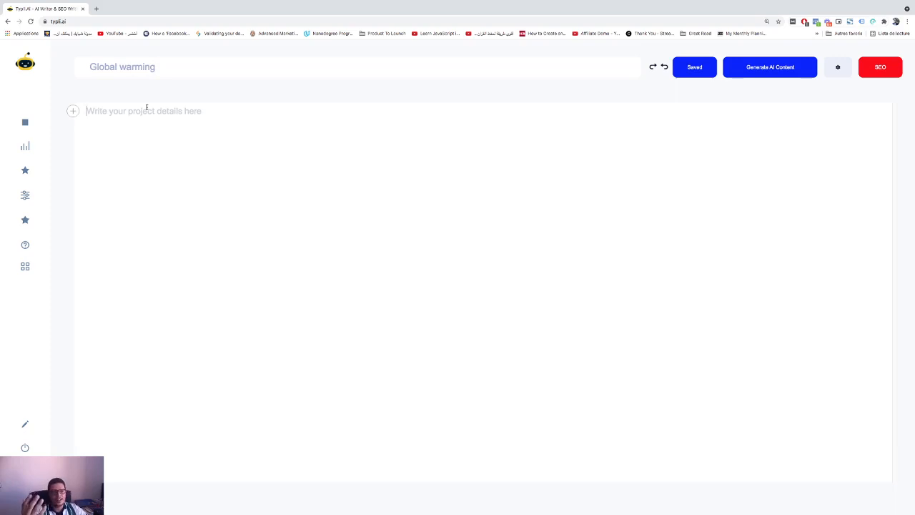
{"action": "type", "text": "Giv"}
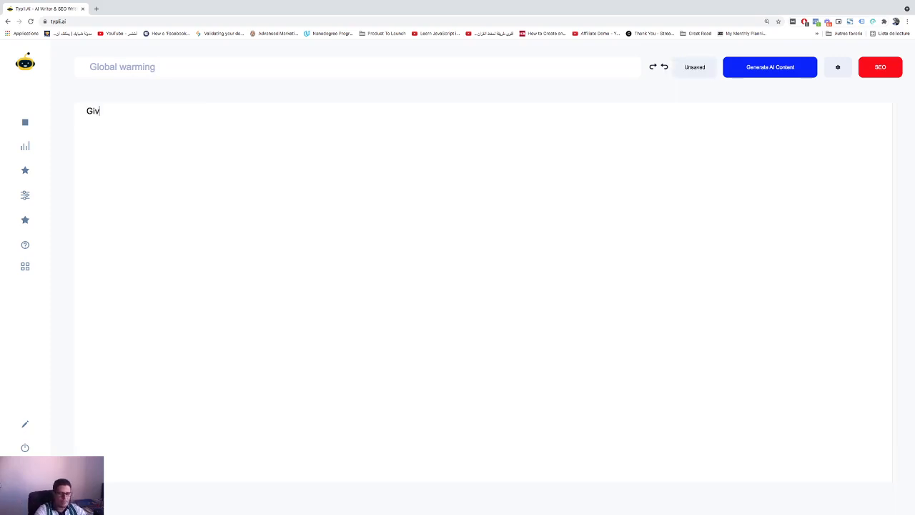
{"action": "type", "text": "ve me a list of"}
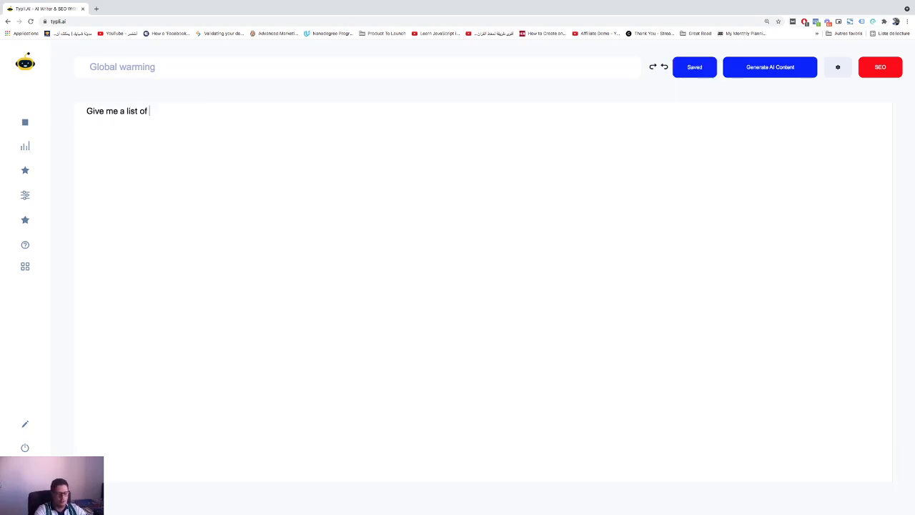
{"action": "type", "text": "facys"}
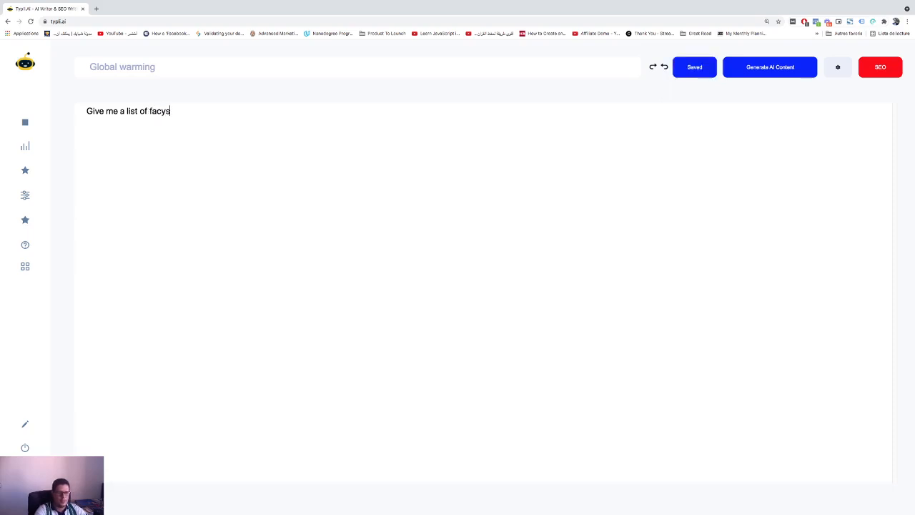
{"action": "type", "text": "facts about global w"}
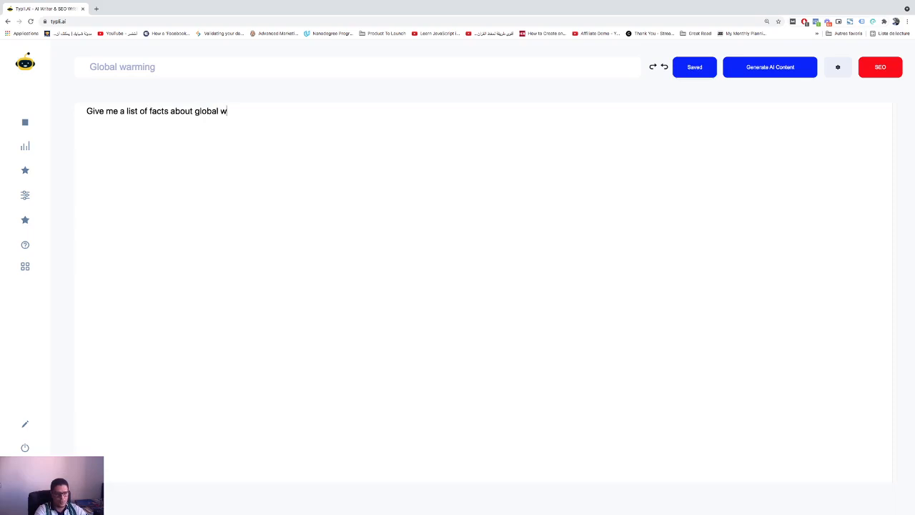
{"action": "type", "text": "arming:"}
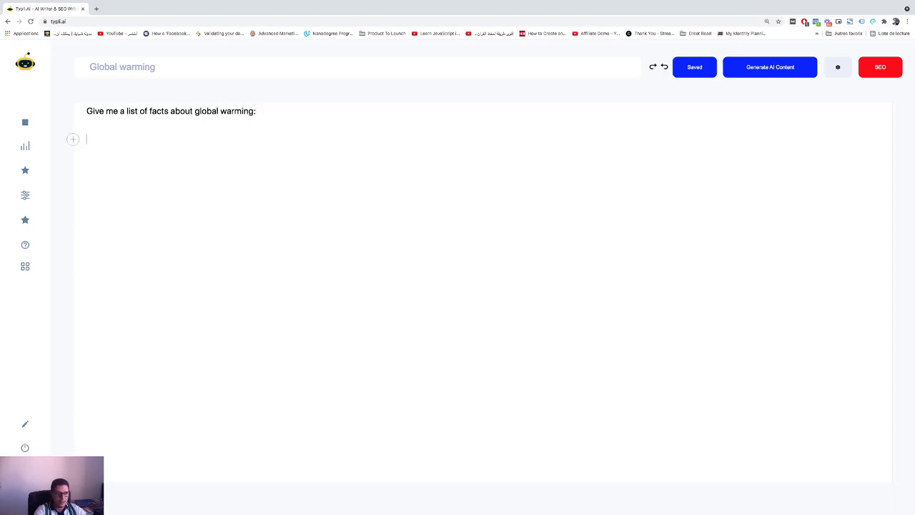
{"action": "type", "text": "1."}
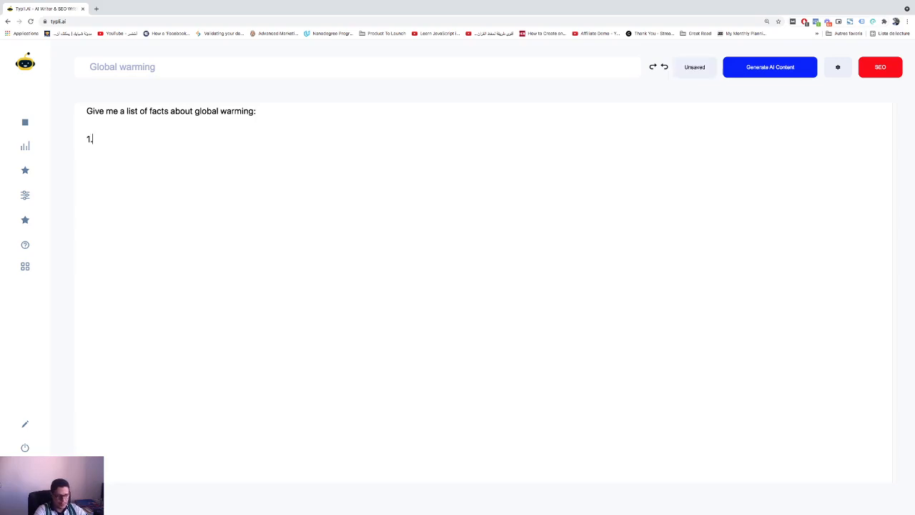
{"action": "type", "text": "."}
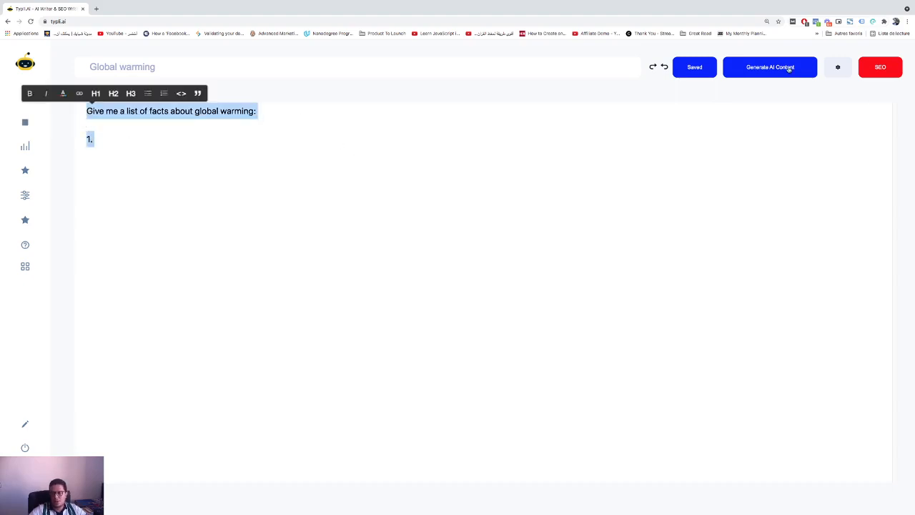
Generate a numbered list of global warming facts and view the 500-word generation settings
{"action": "left_click", "coordinate": [769, 67]}
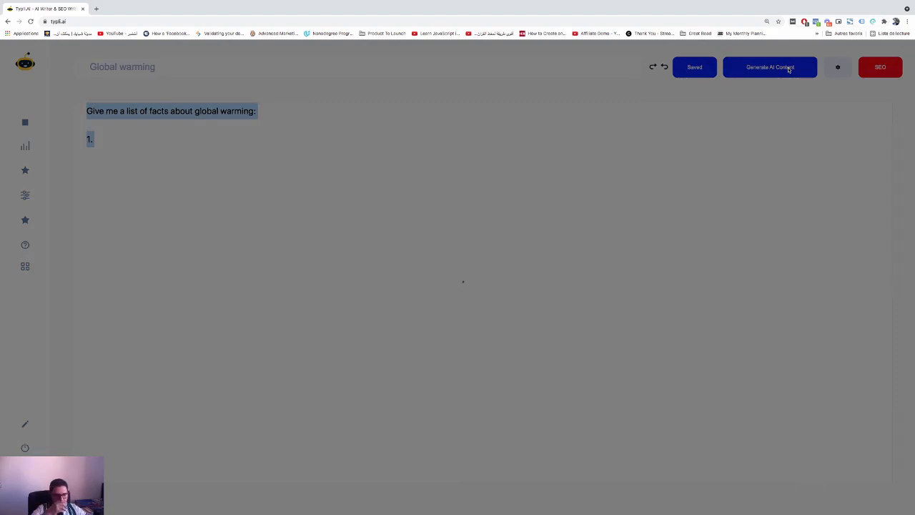
{"action": "left_click", "coordinate": [770, 66]}
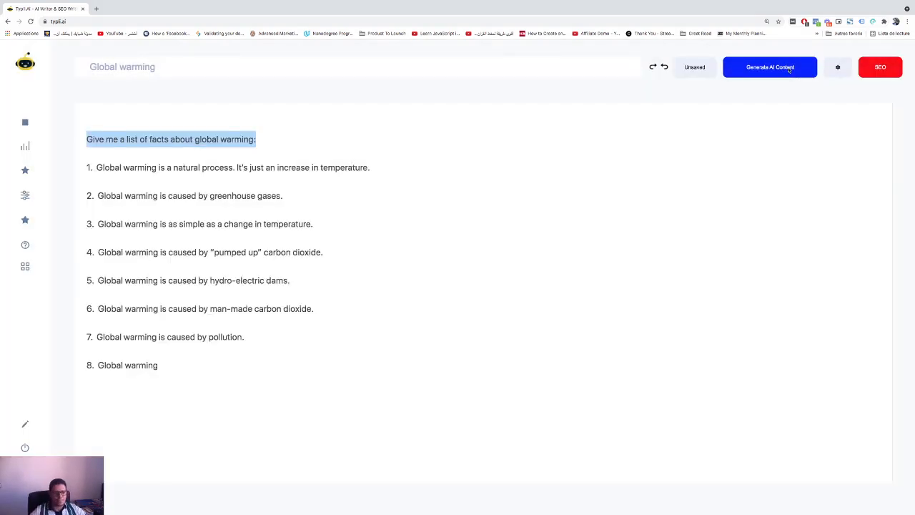
{"action": "left_click", "coordinate": [694, 66]}
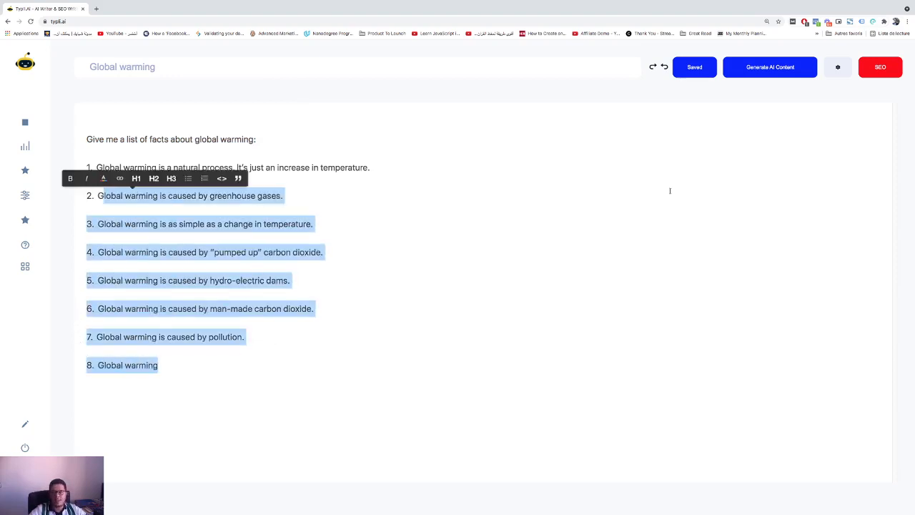
{"action": "left_click", "coordinate": [837, 66]}
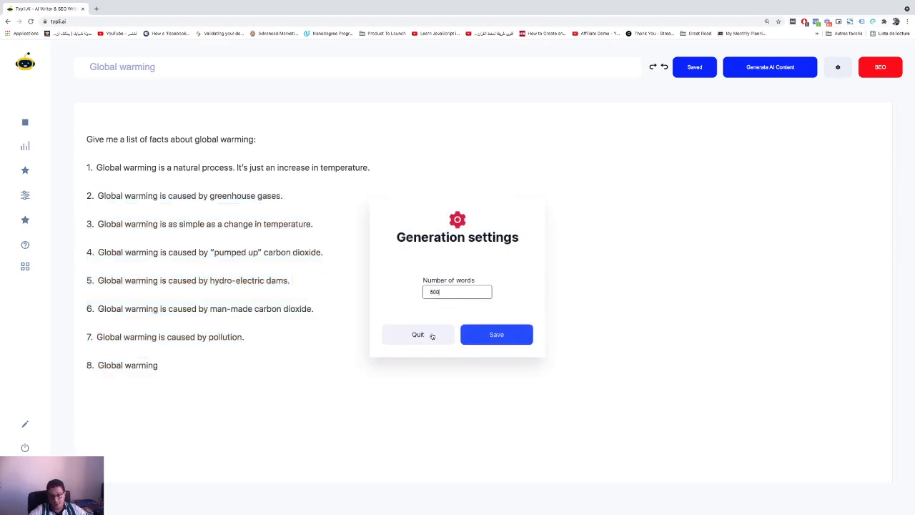
Quit the Generation settings dialog, keeping the 500-word length
{"action": "left_click", "coordinate": [418, 334]}
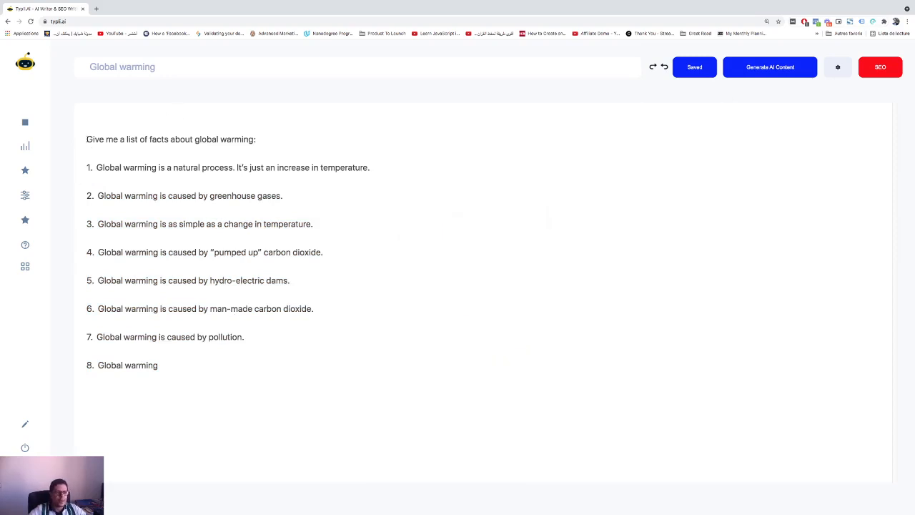
{"action": "left_click", "coordinate": [265, 139]}
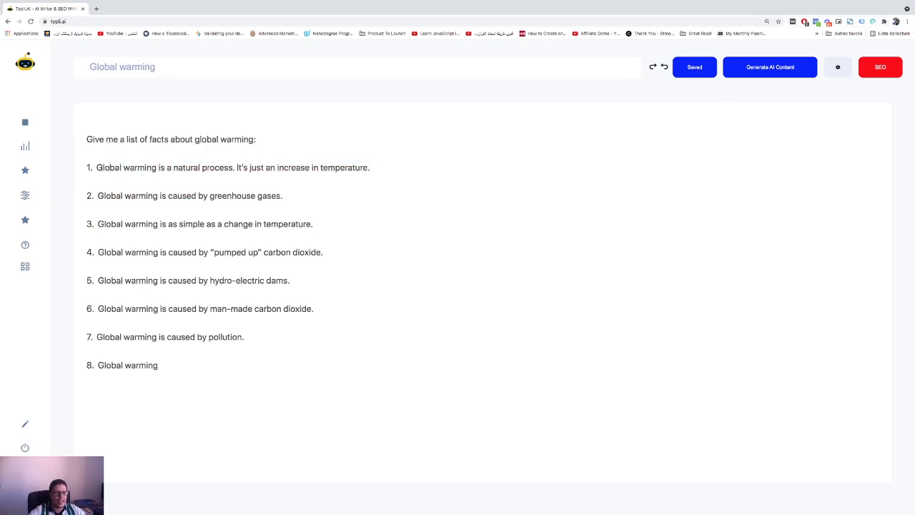
Replace the body with 'Global warming is a natural process. It's just an increase in temperature.'
{"action": "left_click_drag", "start_coordinate": [97, 167], "coordinate": [369, 167]}
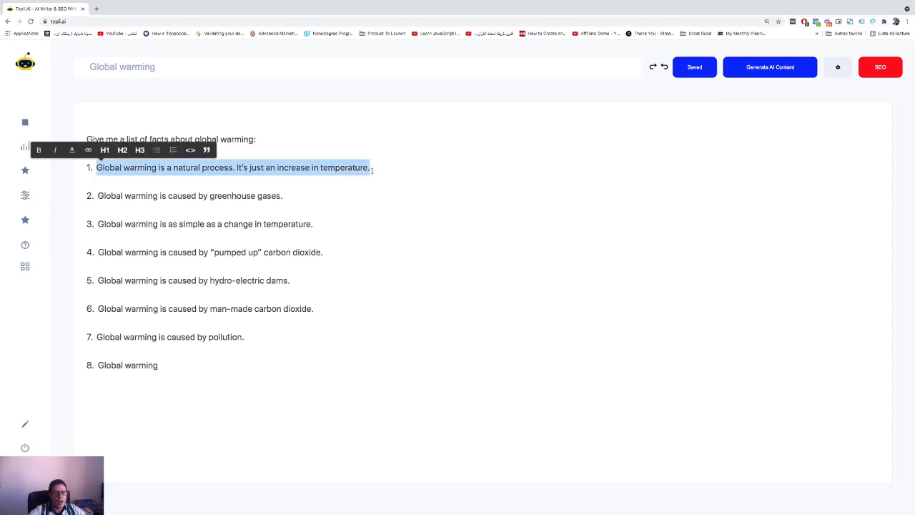
{"action": "left_click", "coordinate": [158, 365]}
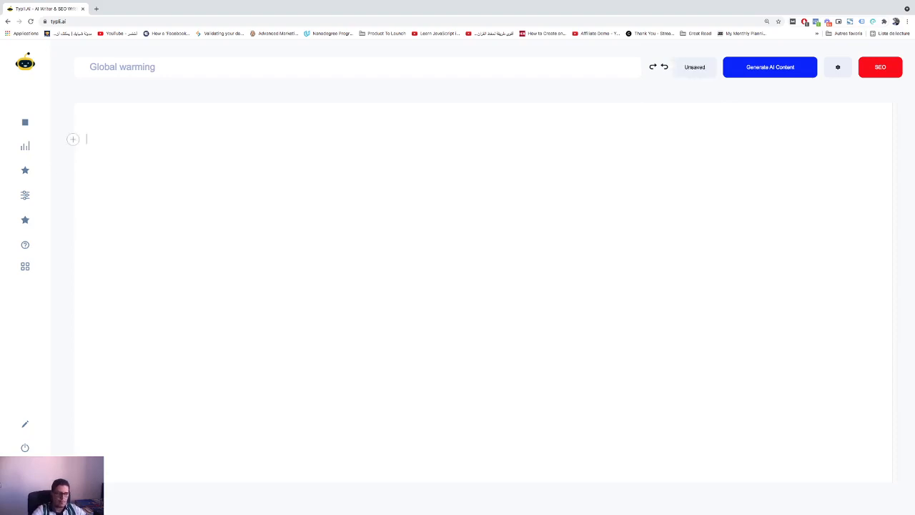
{"action": "type", "text": "Global warming is a natural process. It's just an increase in temperature."}
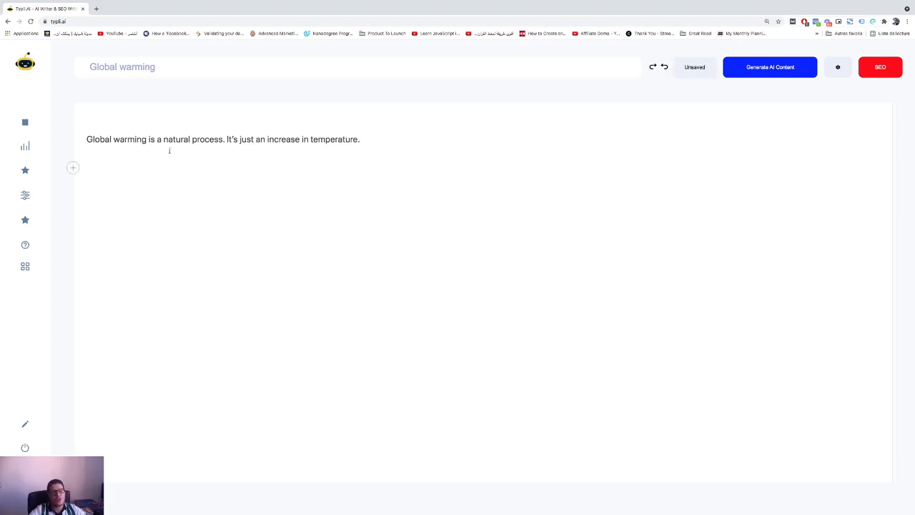
{"action": "left_click", "coordinate": [694, 67]}
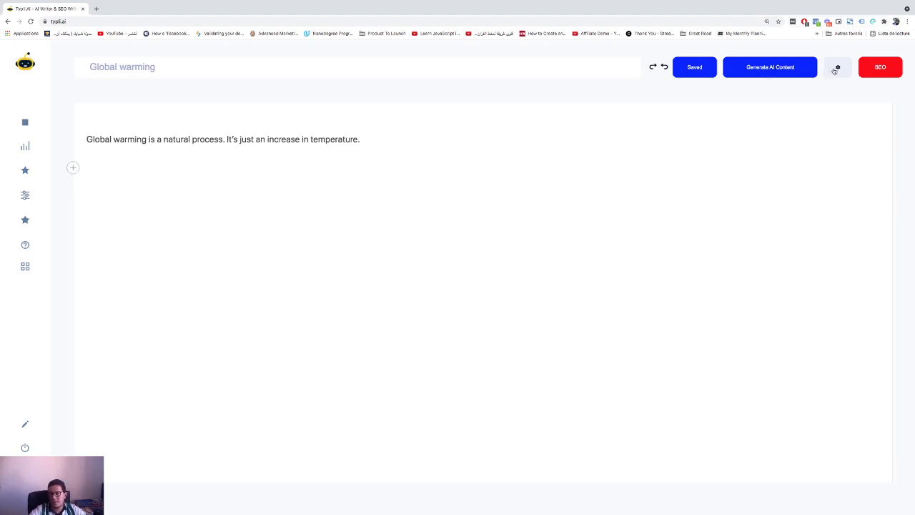
Change the Number of words to 200 and save the generation settings
{"action": "left_click", "coordinate": [837, 67]}
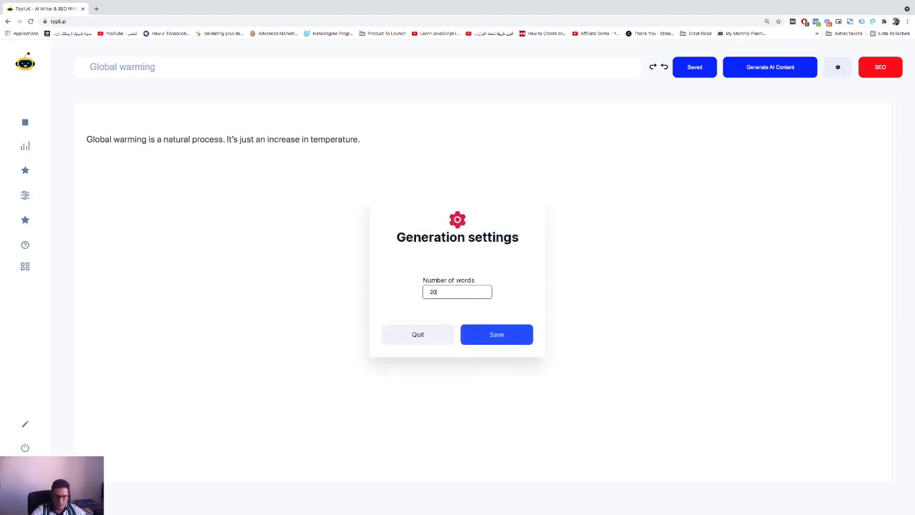
{"action": "type", "text": "0"}
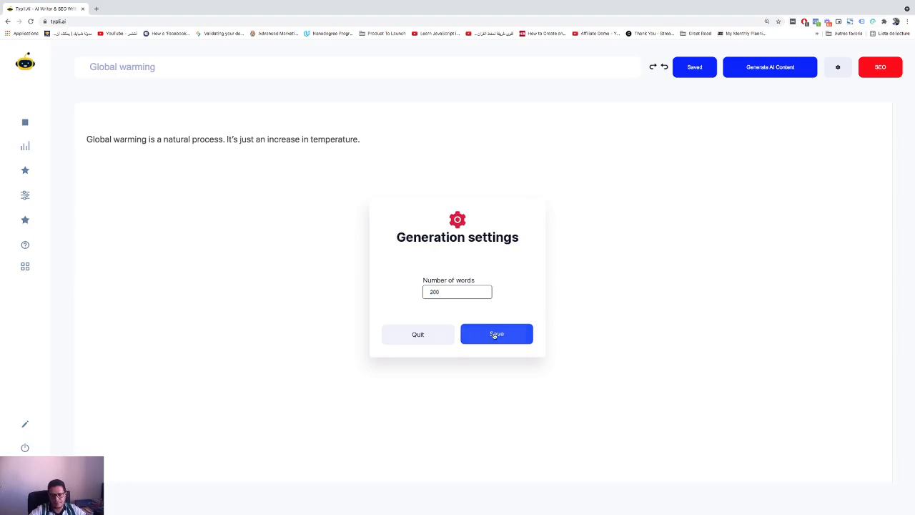
{"action": "left_click", "coordinate": [496, 334]}
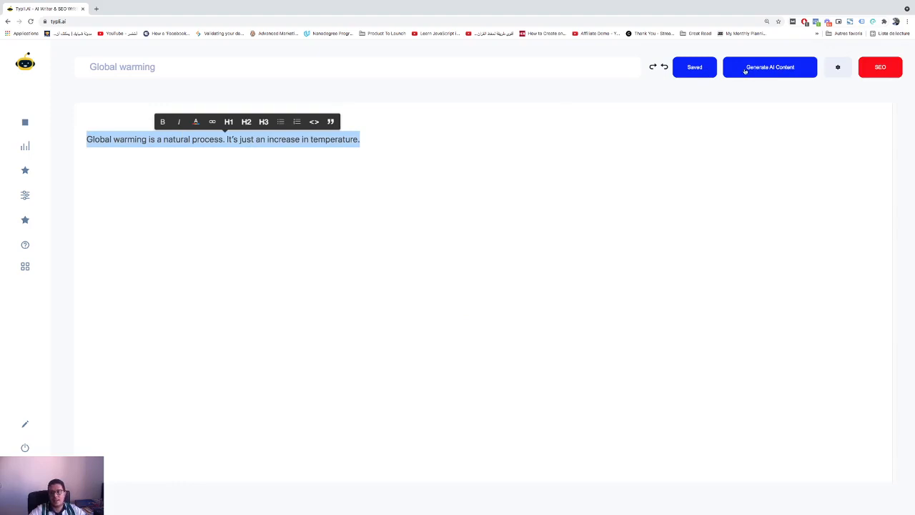
Generate a 200-word article from the natural-process sentence, then select that original sentence
{"action": "left_click", "coordinate": [770, 66]}
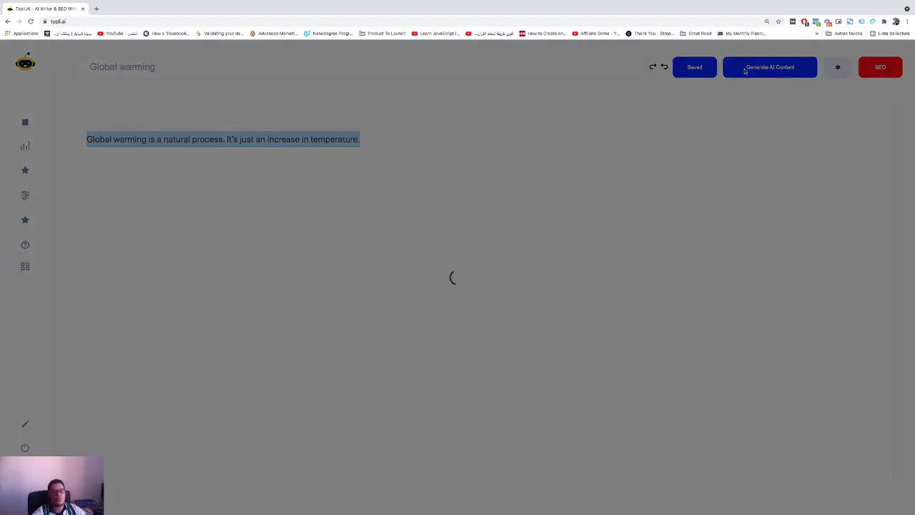
{"action": "left_click", "coordinate": [770, 66]}
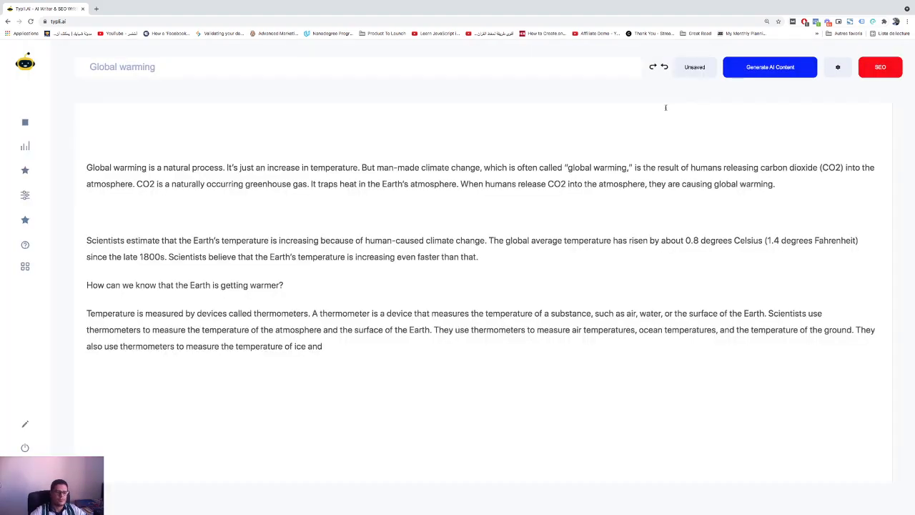
{"action": "left_click", "coordinate": [693, 67]}
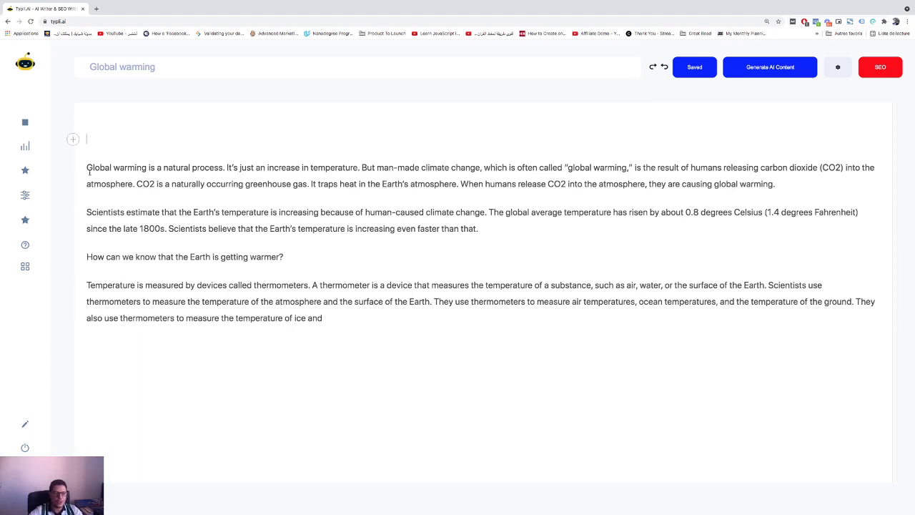
{"action": "left_click_drag", "start_coordinate": [87, 167], "coordinate": [360, 167]}
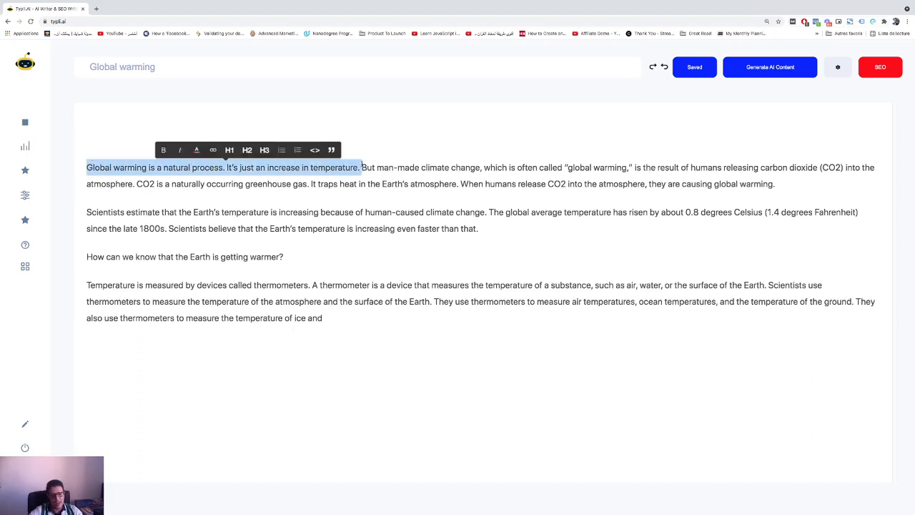